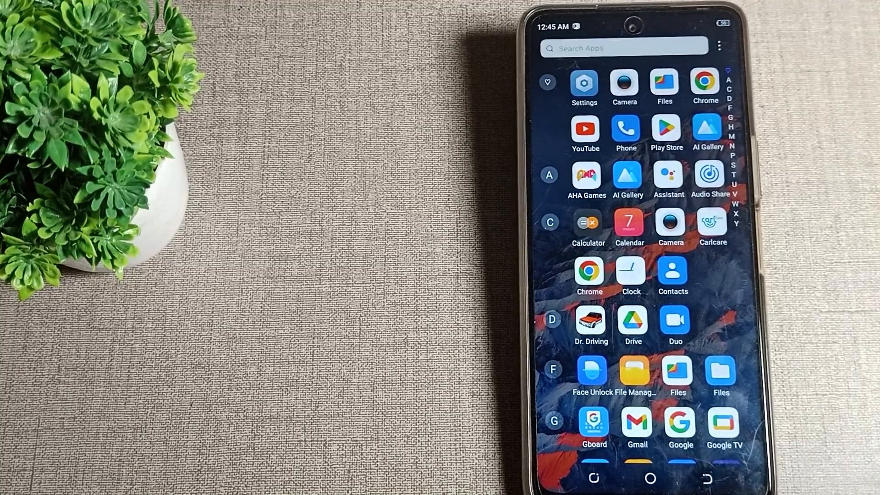
Launch Settings from the app drawer and go to Sound & vibration's other sounds section
{"action": "left_click", "coordinate": [651, 478]}
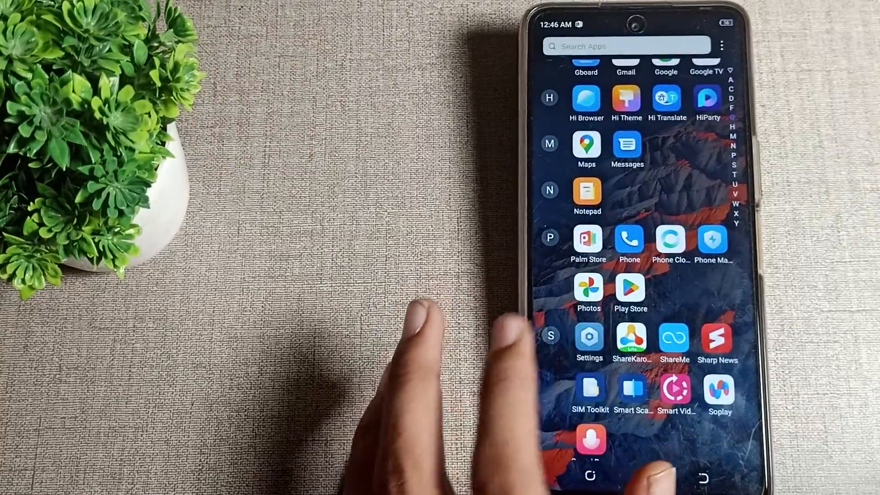
{"action": "left_click", "coordinate": [589, 343]}
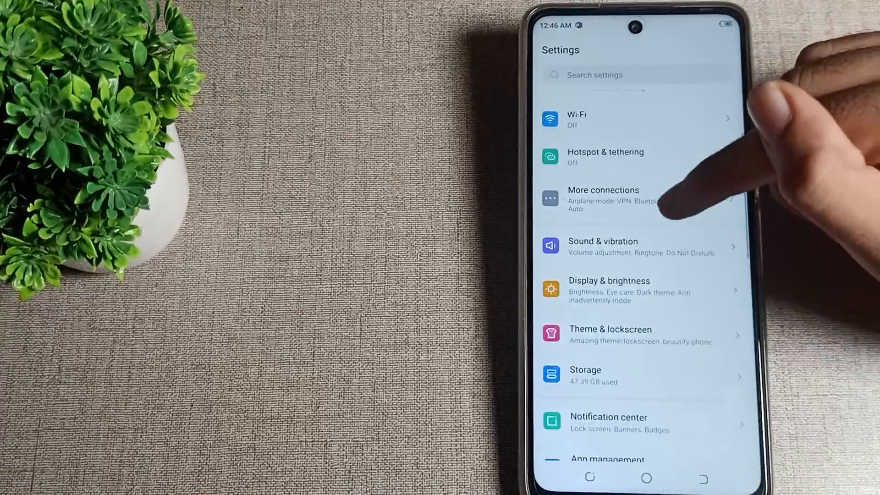
{"action": "left_click", "coordinate": [603, 247]}
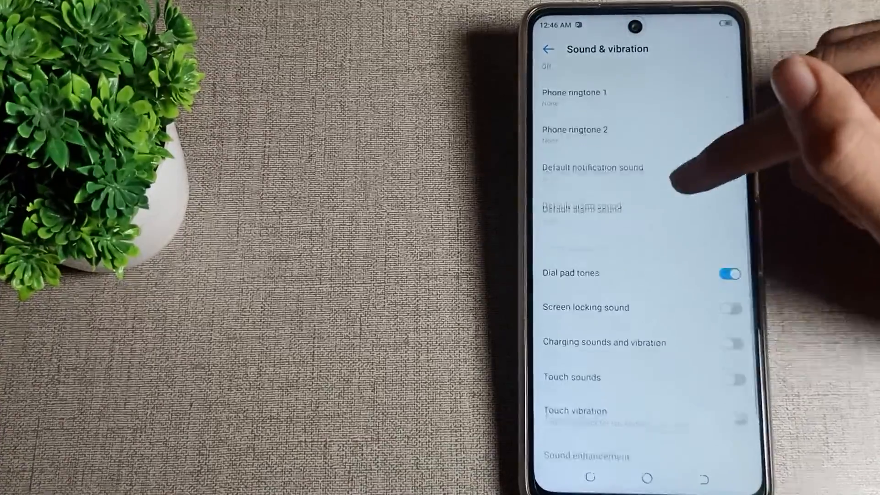
{"action": "scroll", "scroll_direction": "up", "scroll_amount": 3}
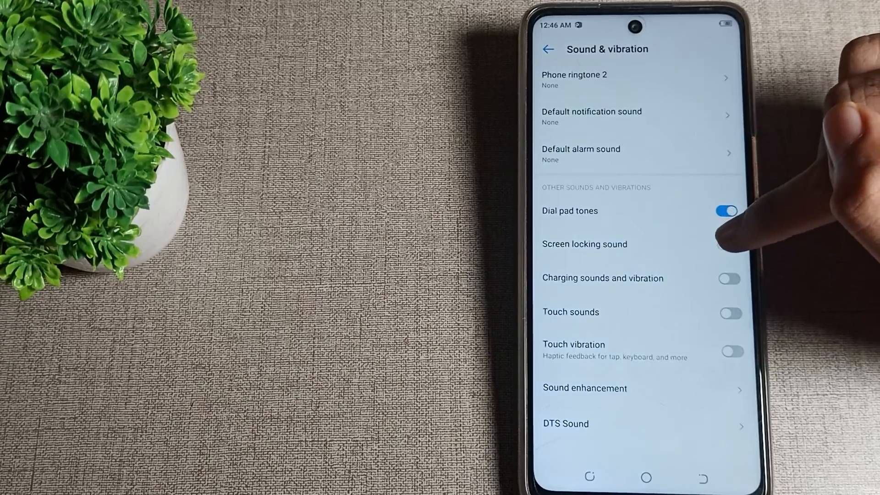